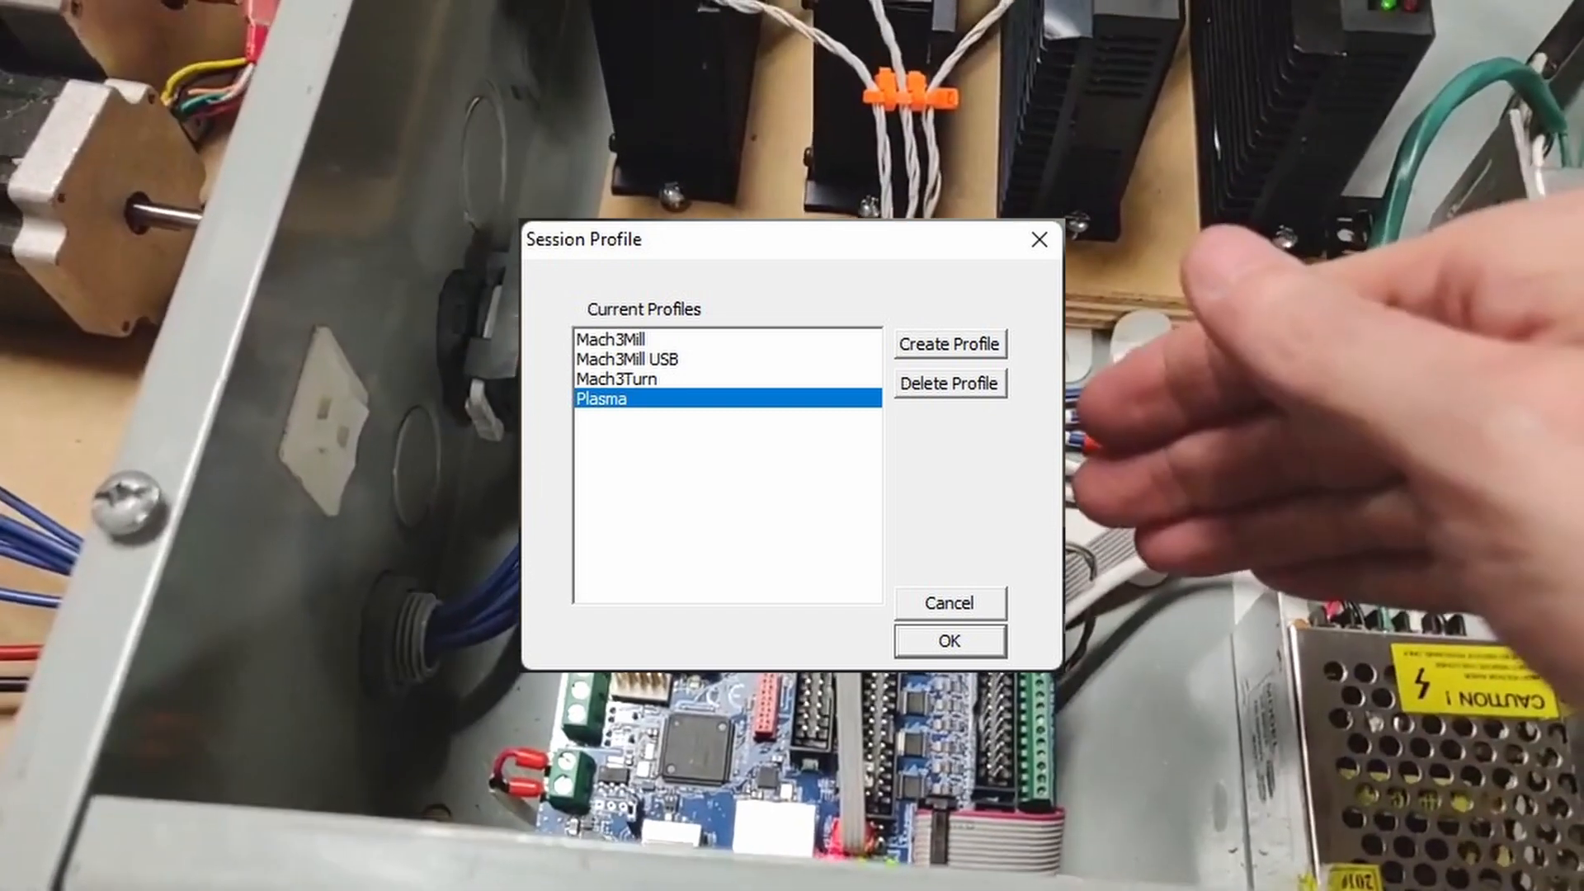
Step: Start the session under the Plasma profile, bringing up the plasma control screen
left_click(947, 640)
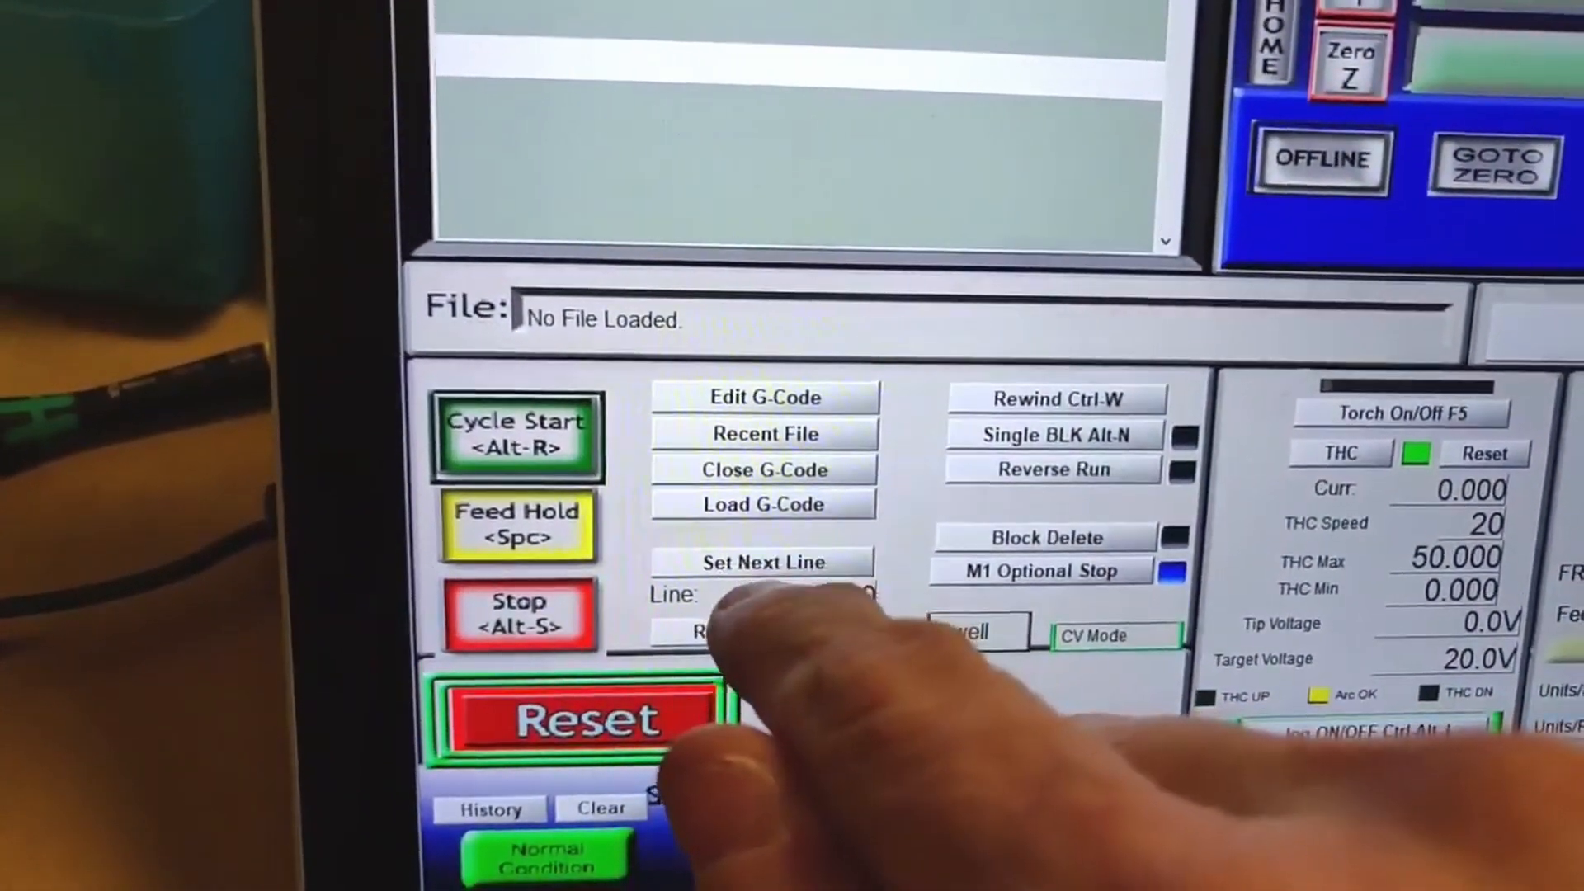
left_click(764, 503)
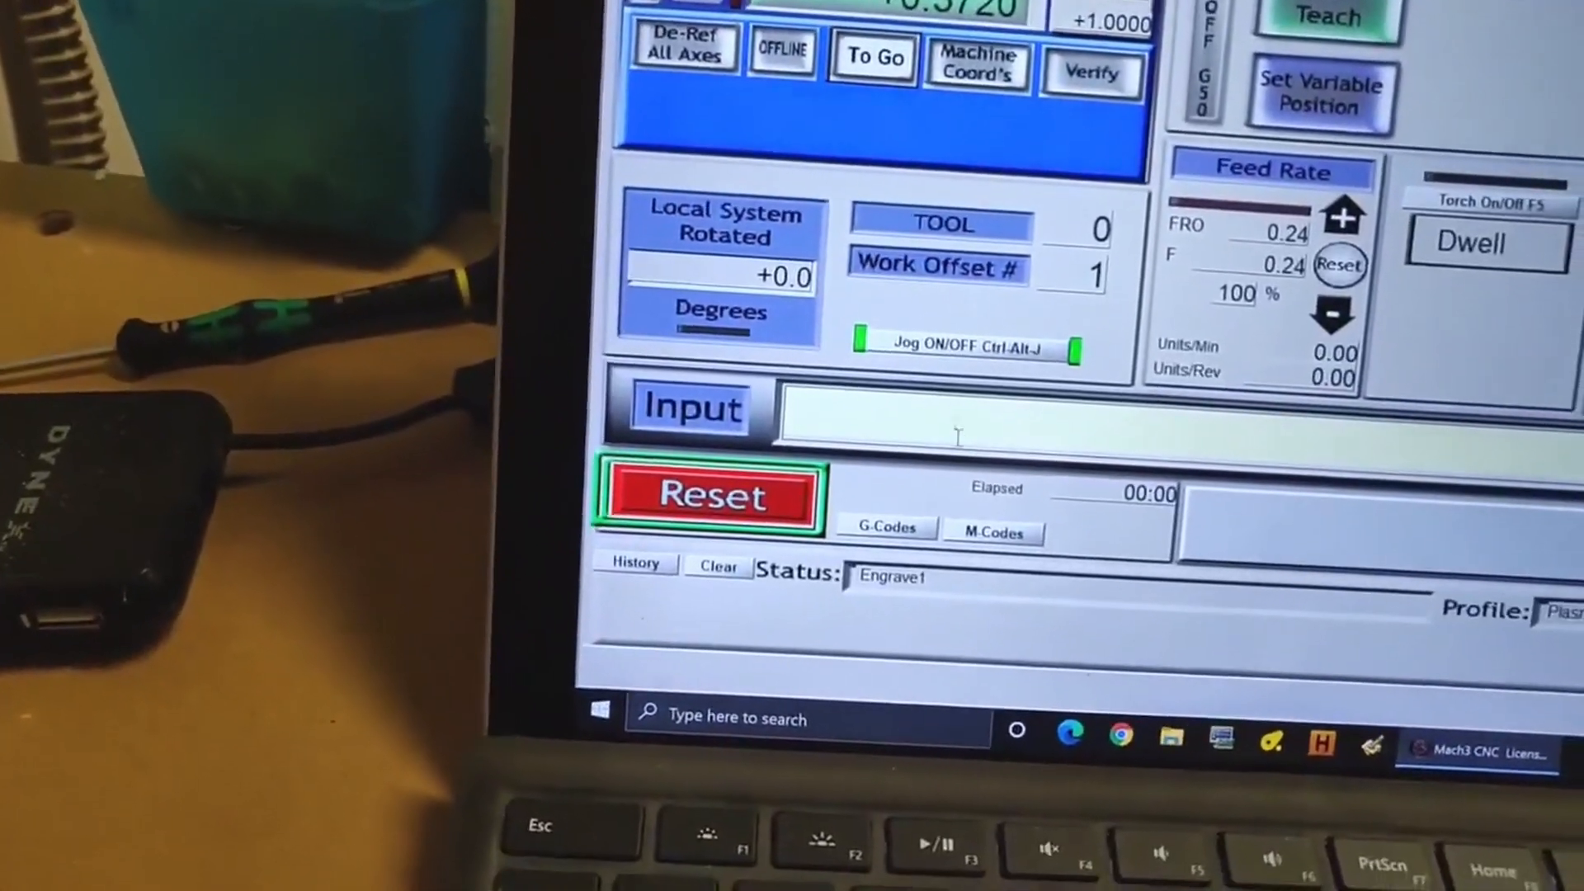
Step: Issue M3 to fire the torch relay, then M5 to turn the torch off via MDI
type("m3")
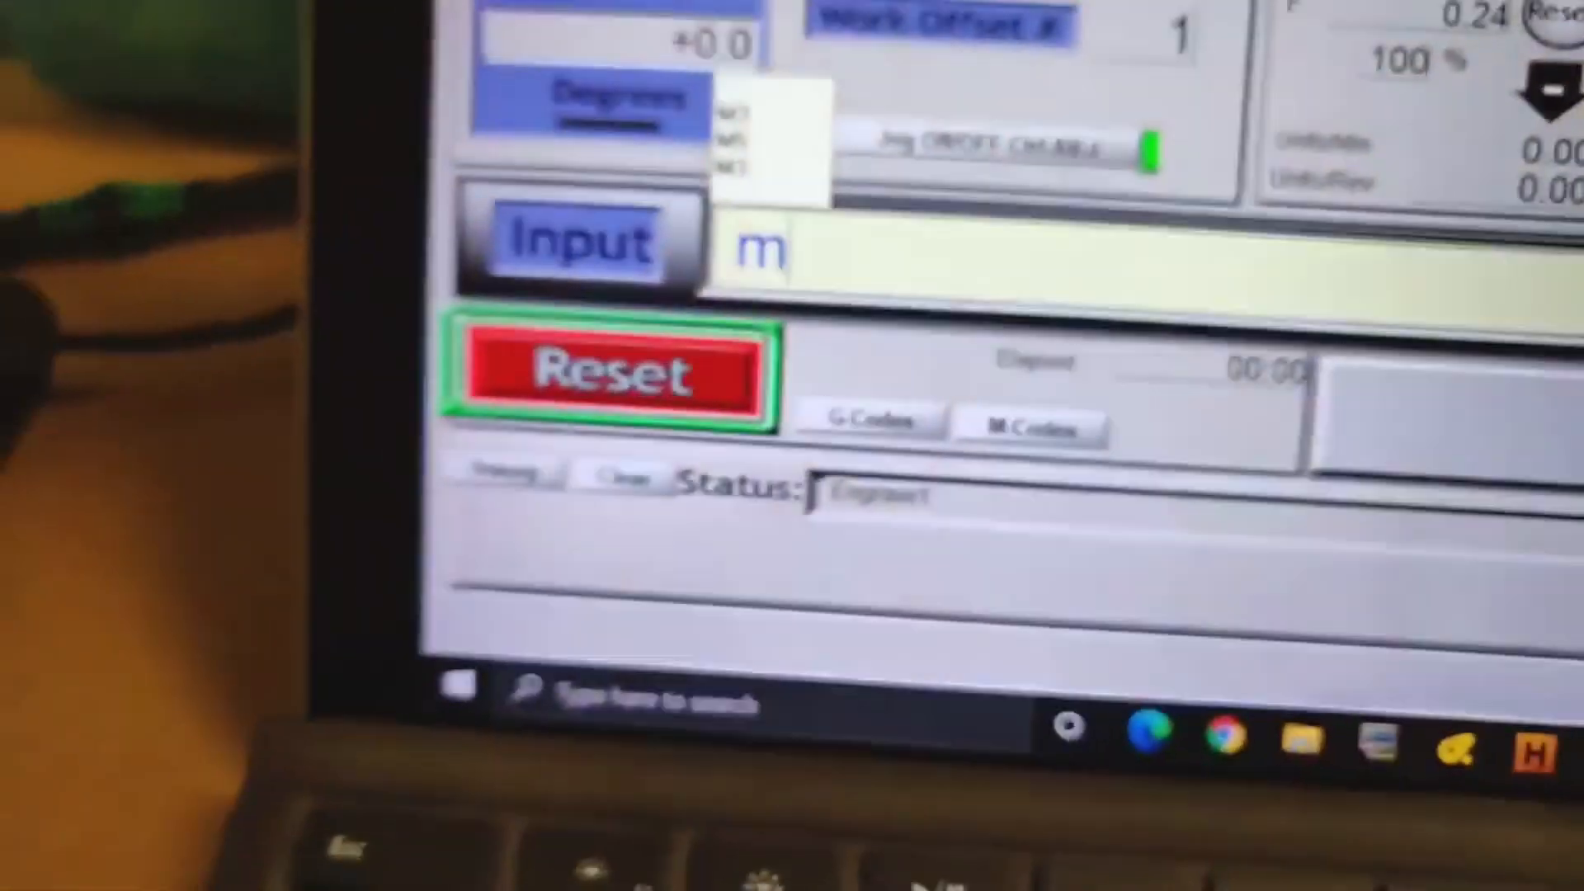
type("5")
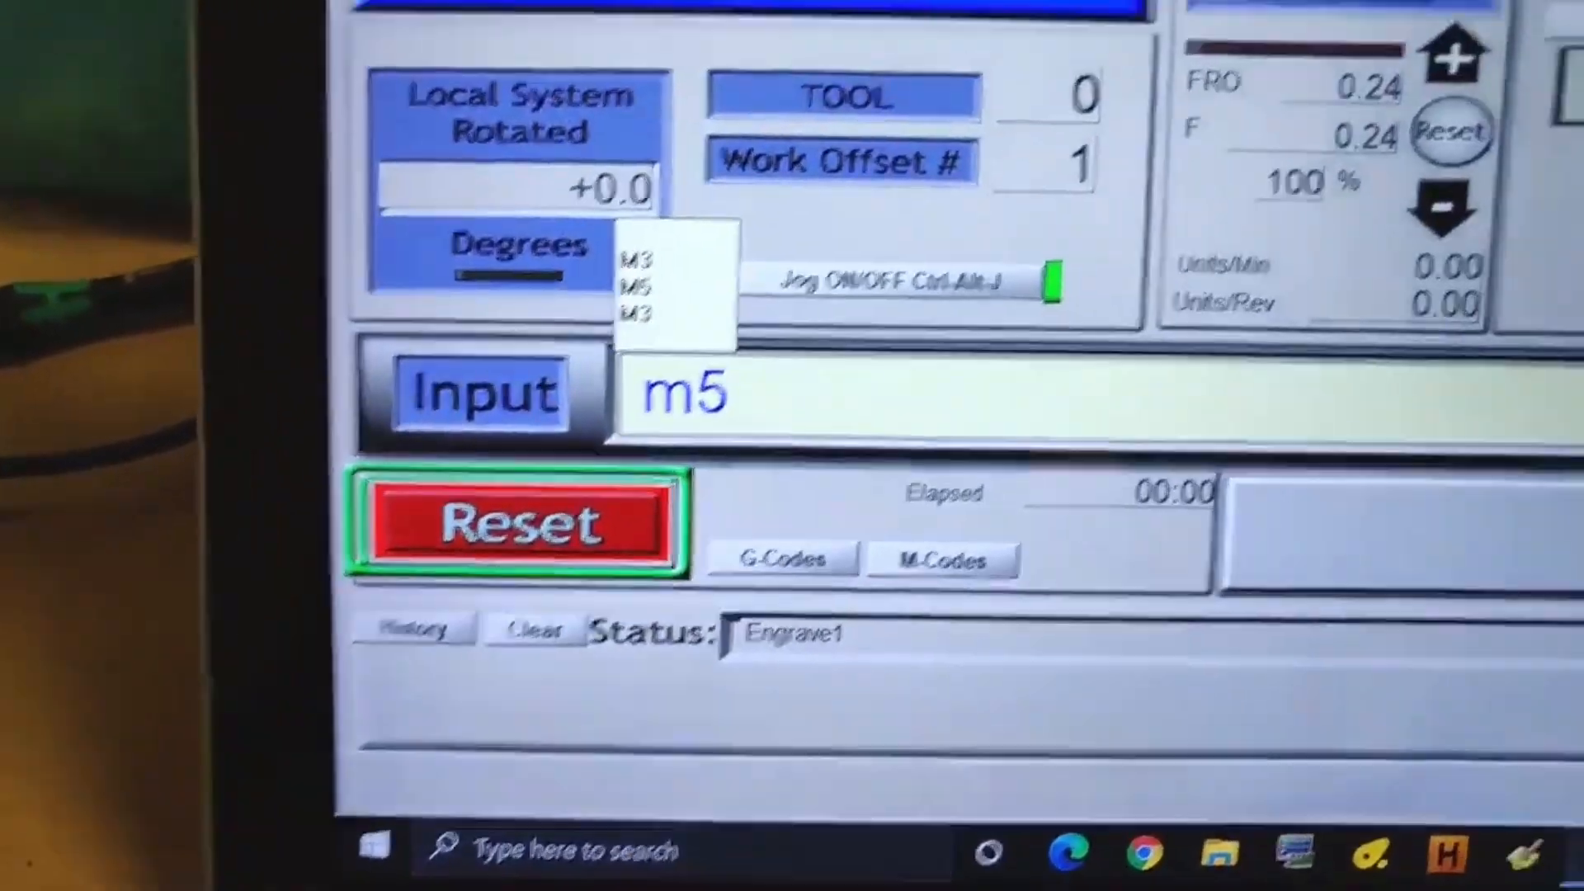